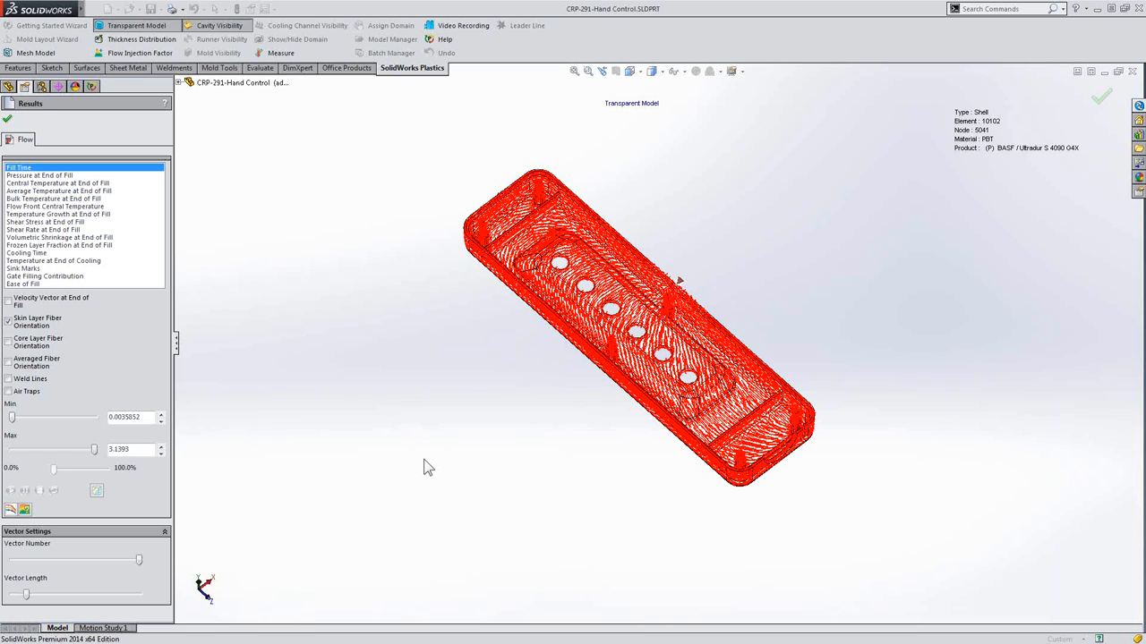
mouse_move(283, 394)
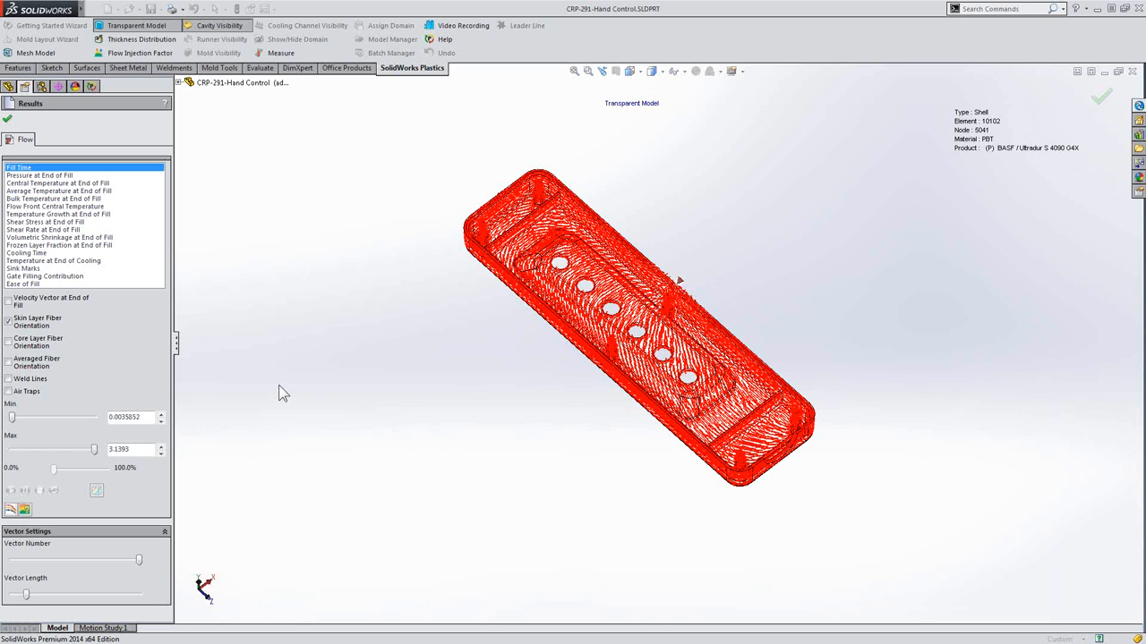
mouse_move(88, 340)
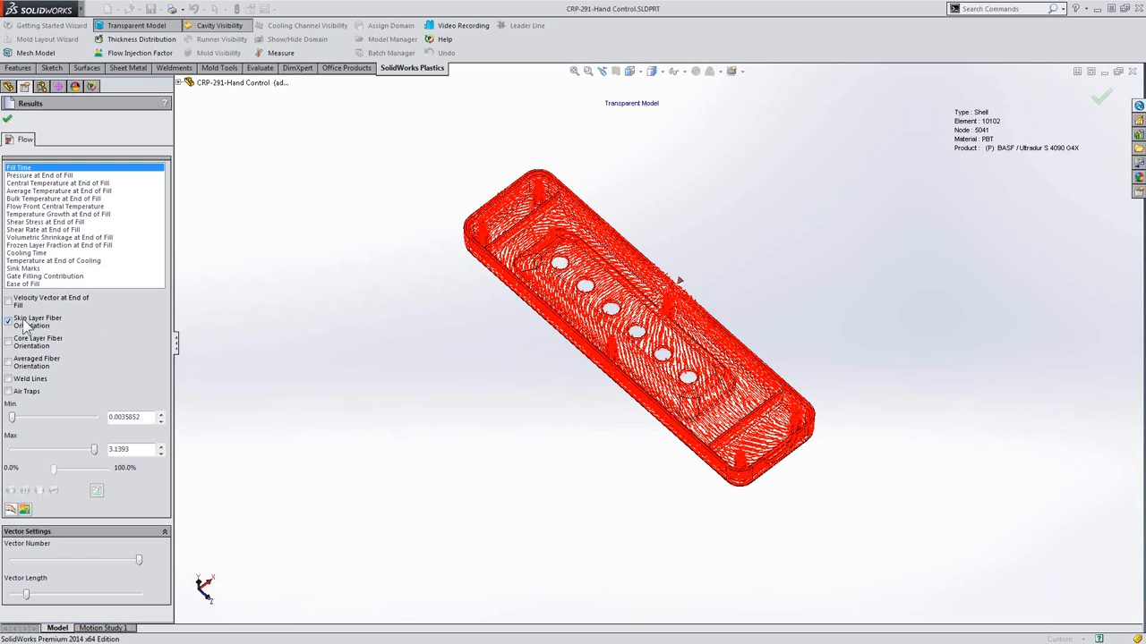
Step: Hide the skin layer fiber orientation vectors from the transparent housing
click(7, 340)
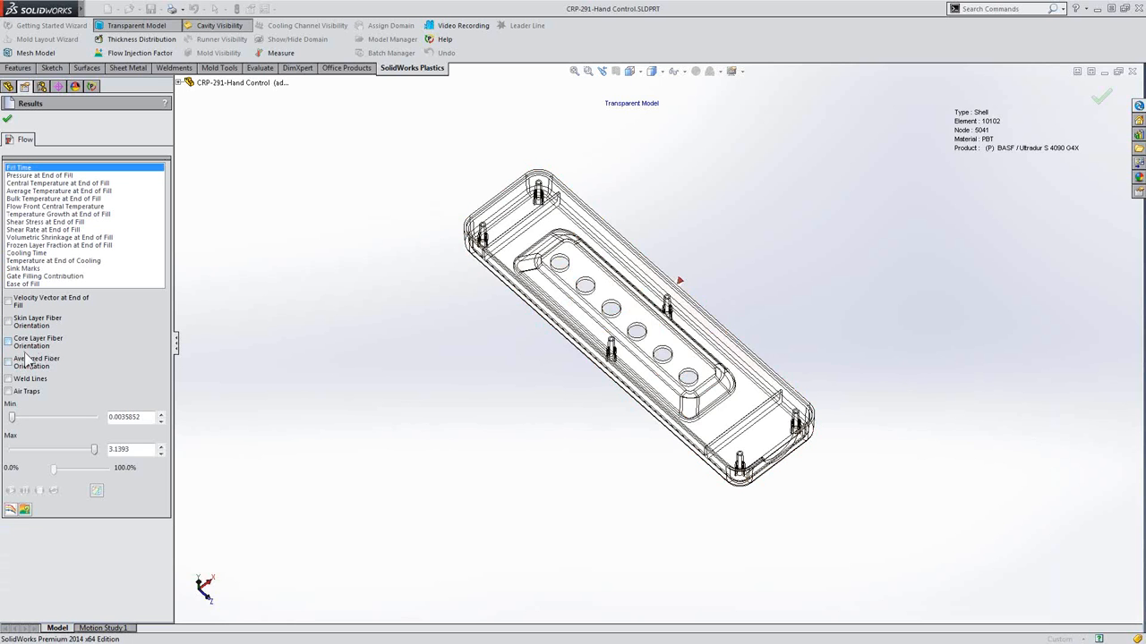
Step: Close the fiber orientation results and bring up the polymer material database
click(7, 362)
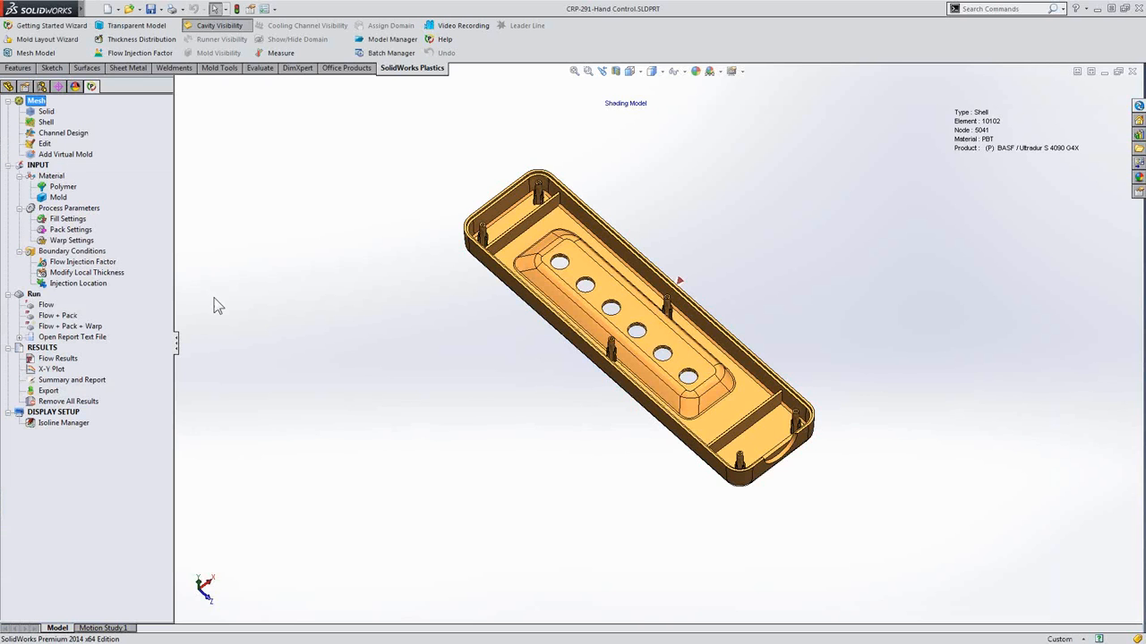
mouse_move(213, 301)
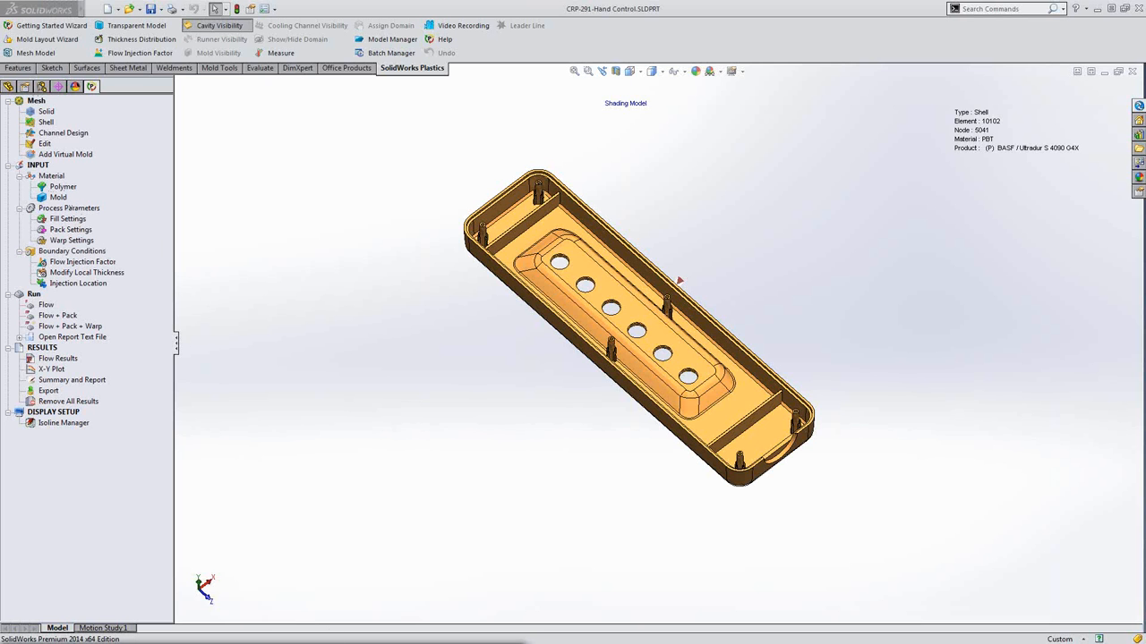
click(62, 186)
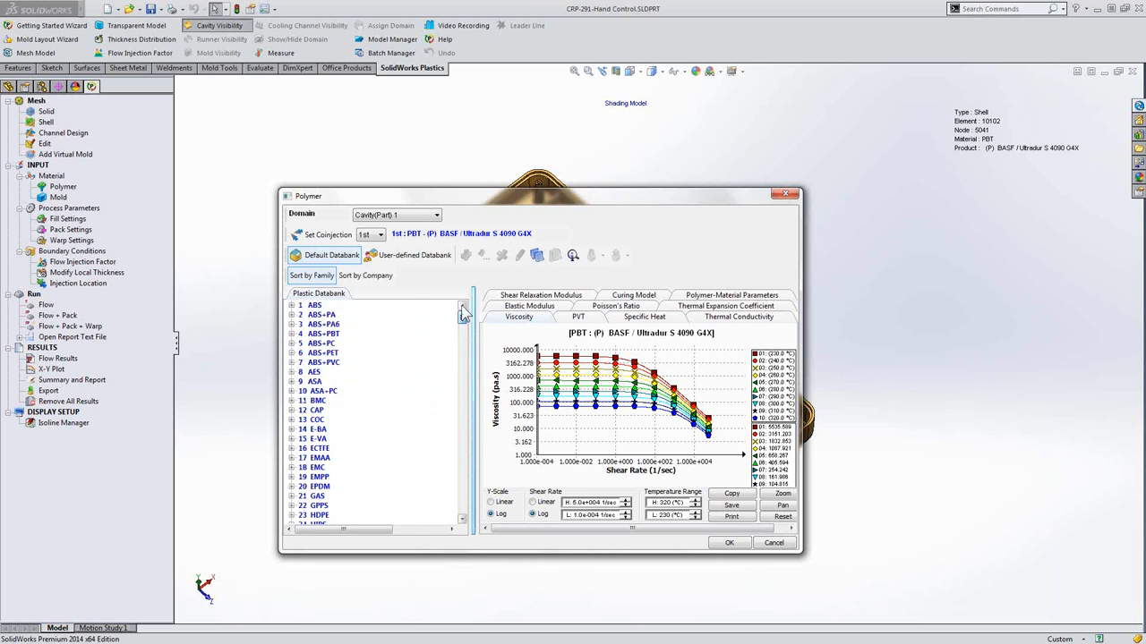
Step: Select generic ABS from the ABS family, review its parameters, and accept it as the part's polymer
click(291, 305)
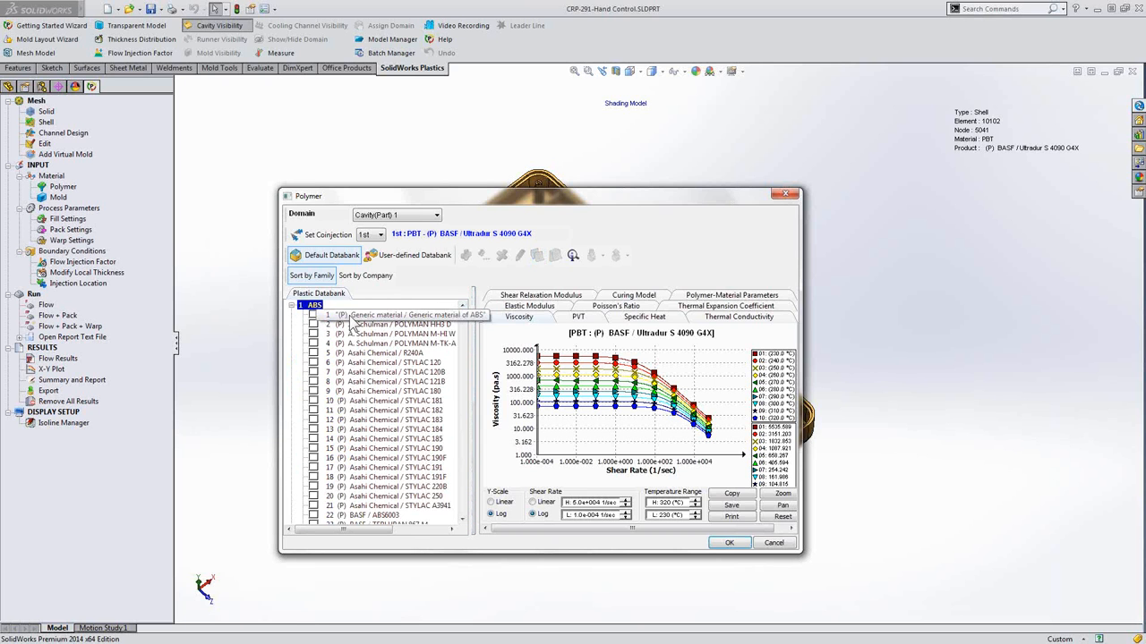
click(394, 315)
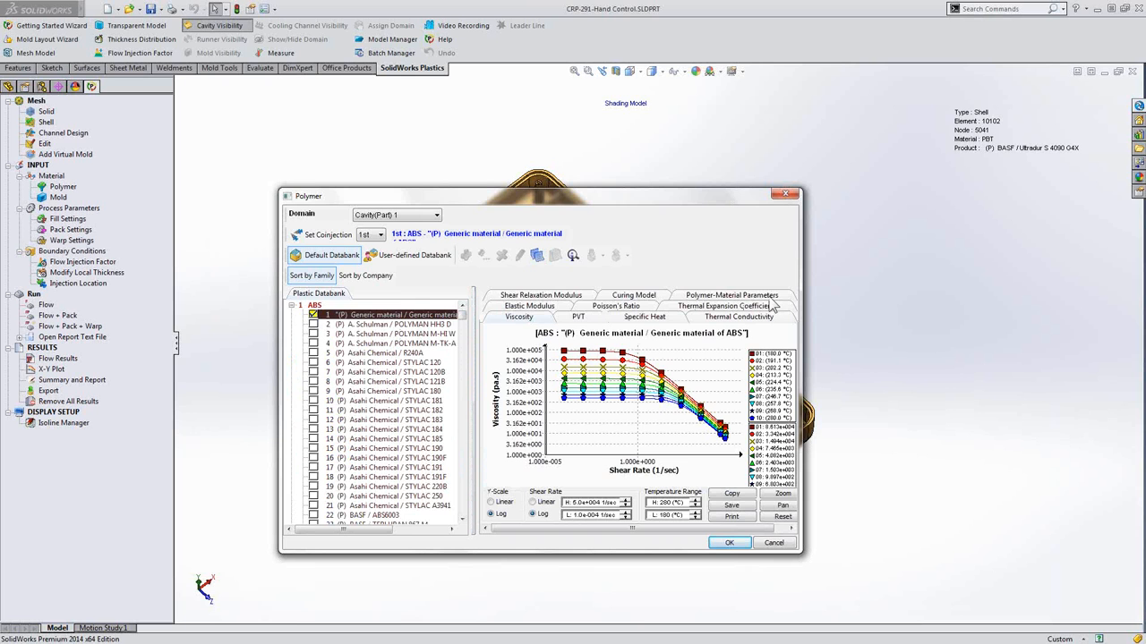
click(730, 294)
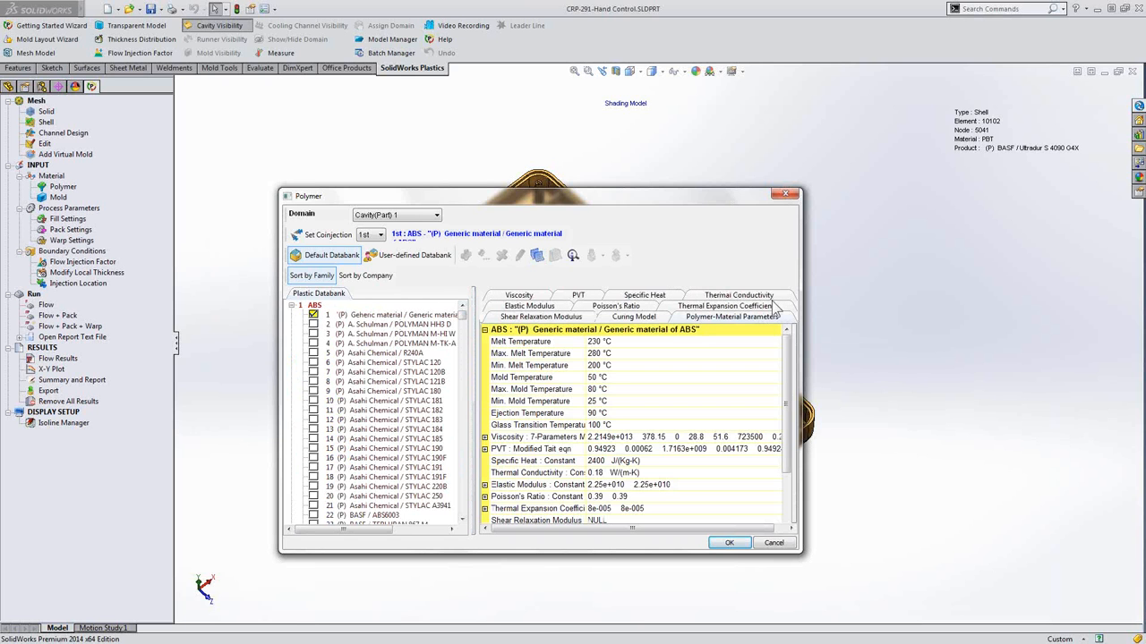
scroll(down, 3)
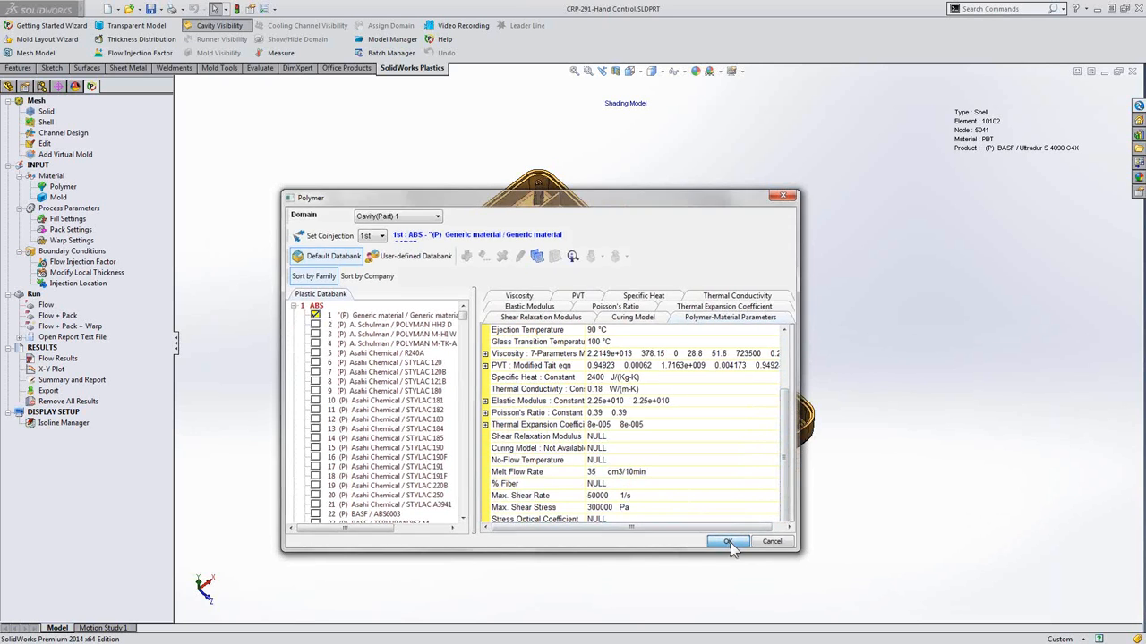
click(727, 541)
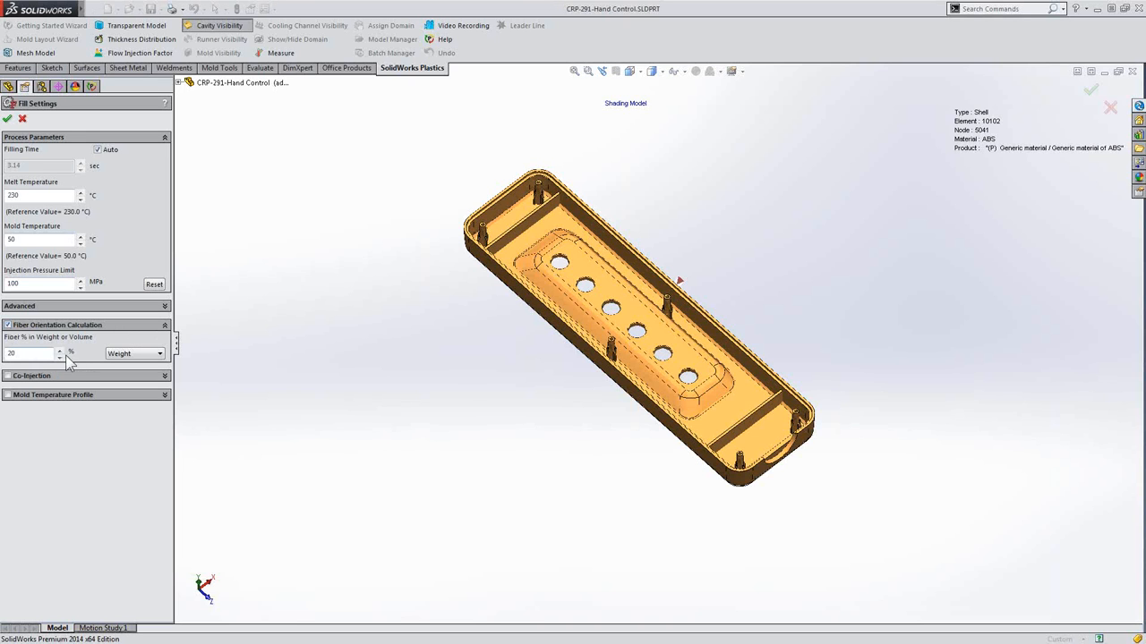
mouse_move(82, 369)
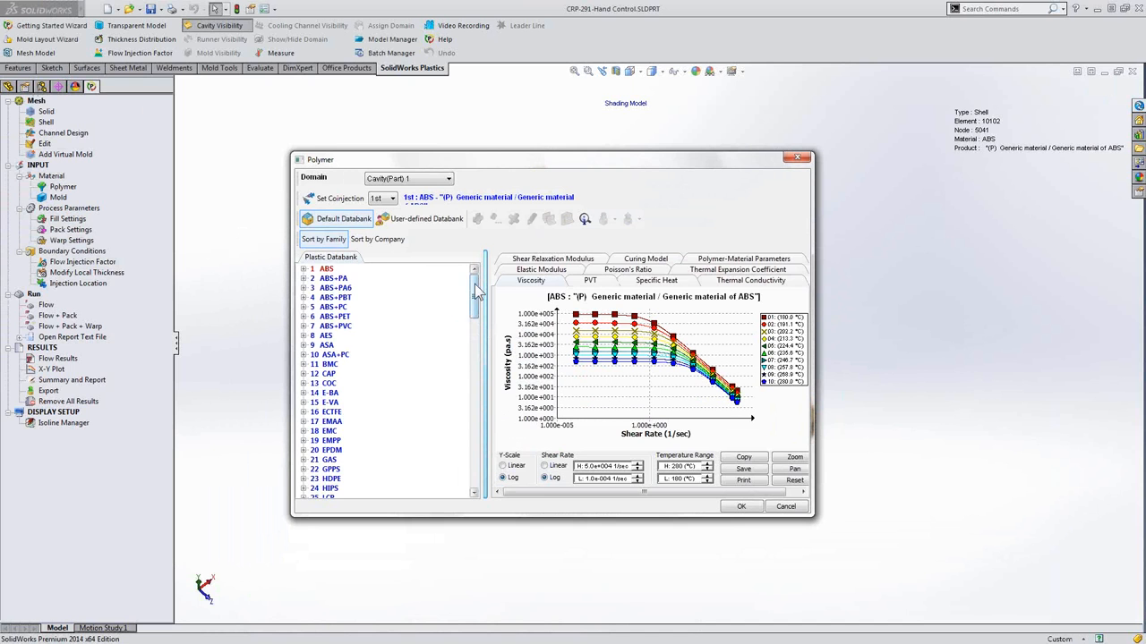
Step: Select BASF Ultradur S 4090 G4X under PBT, review its 20% fiber parameters, and accept it
scroll(down, 3)
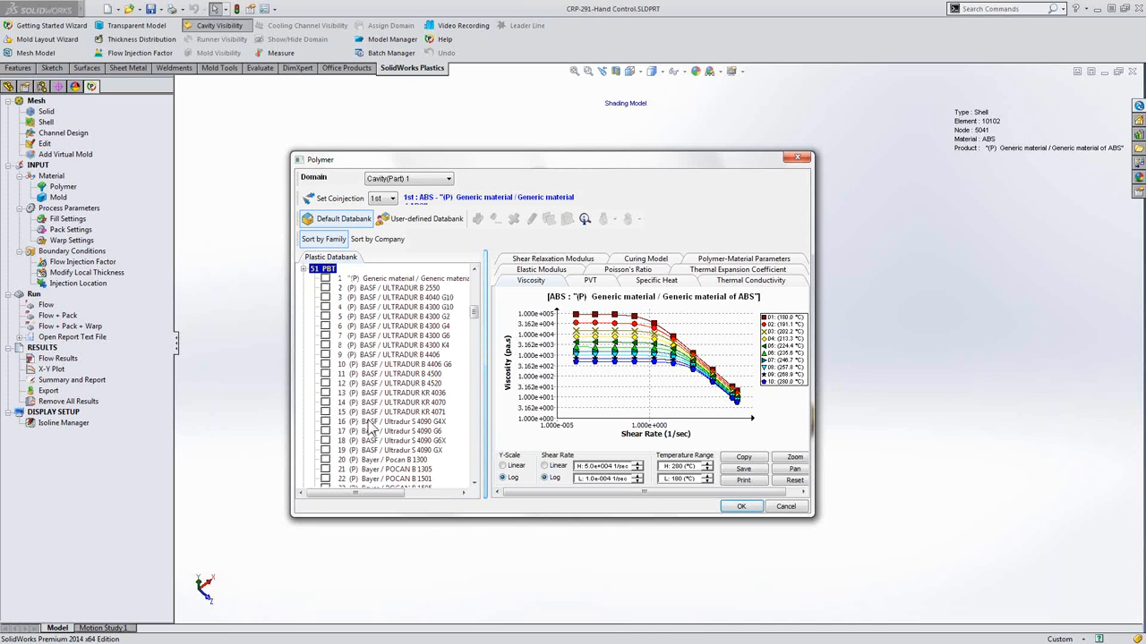
click(403, 421)
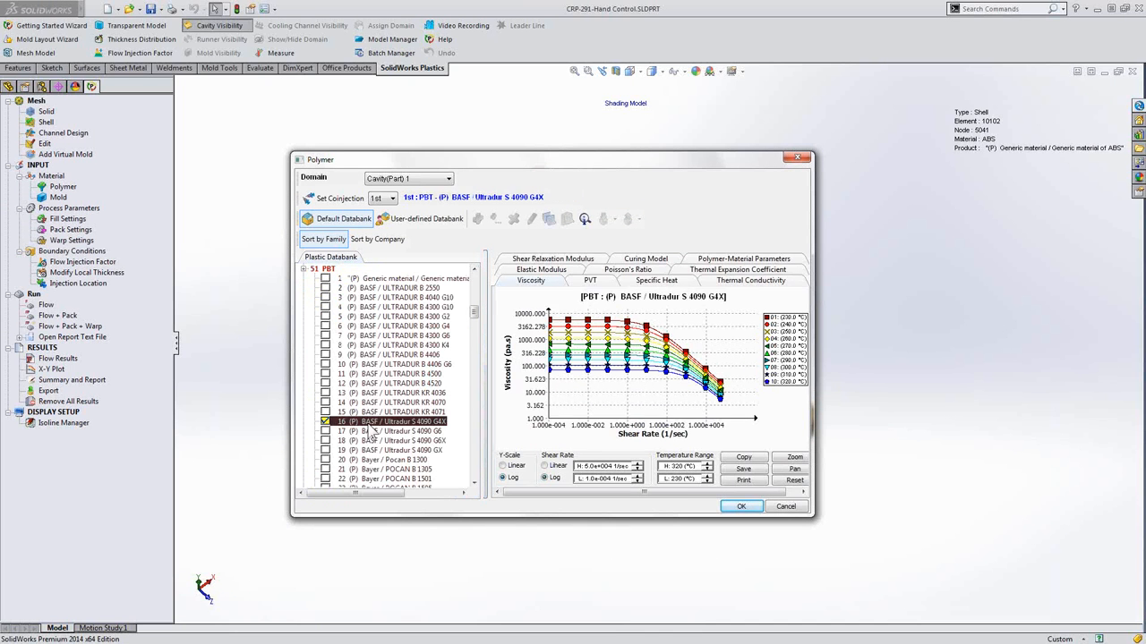
mouse_move(785, 268)
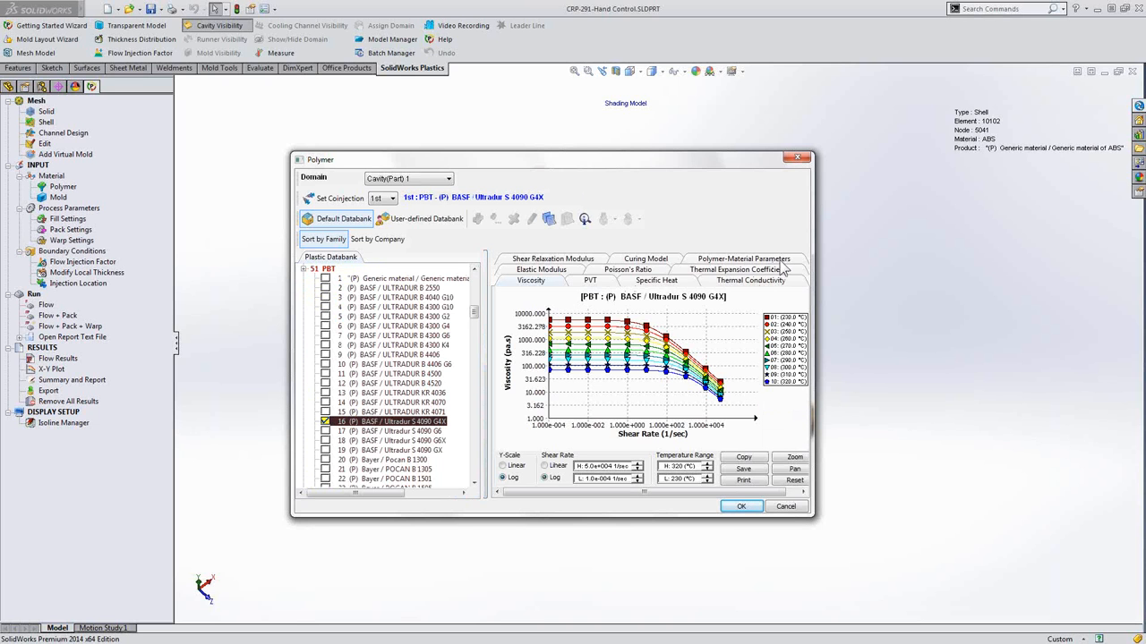
click(743, 258)
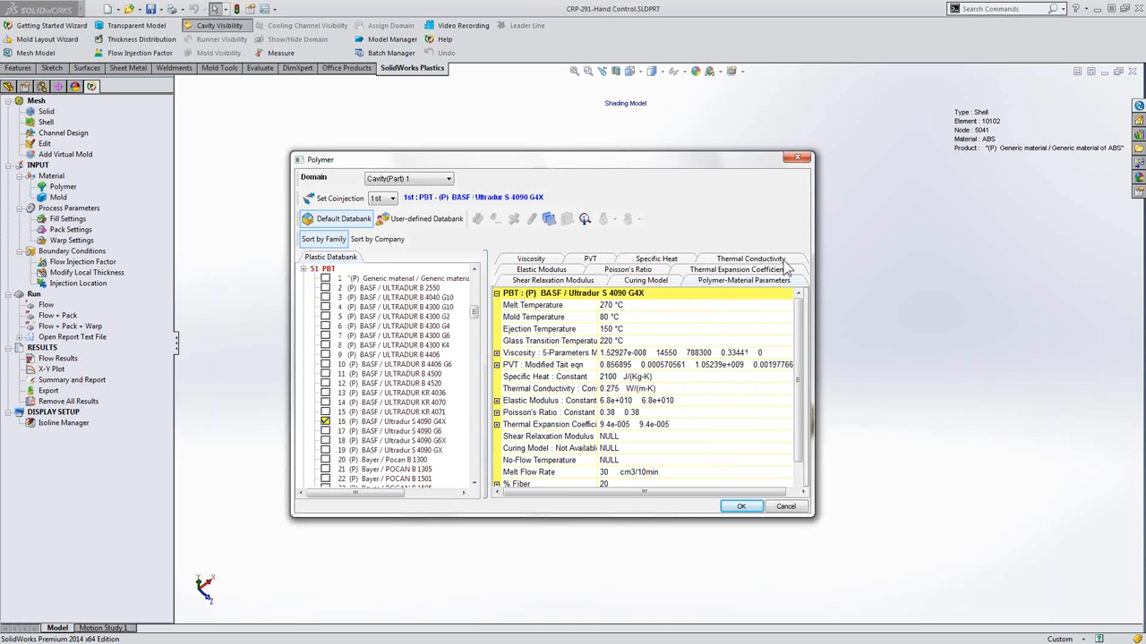
scroll(down, 3)
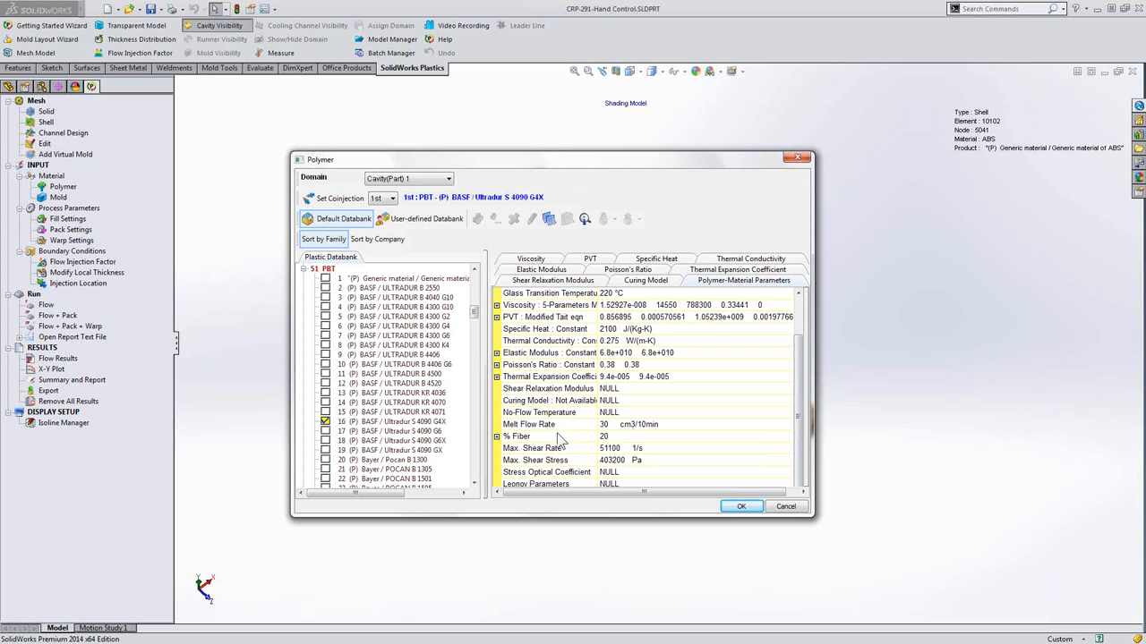
mouse_move(614, 426)
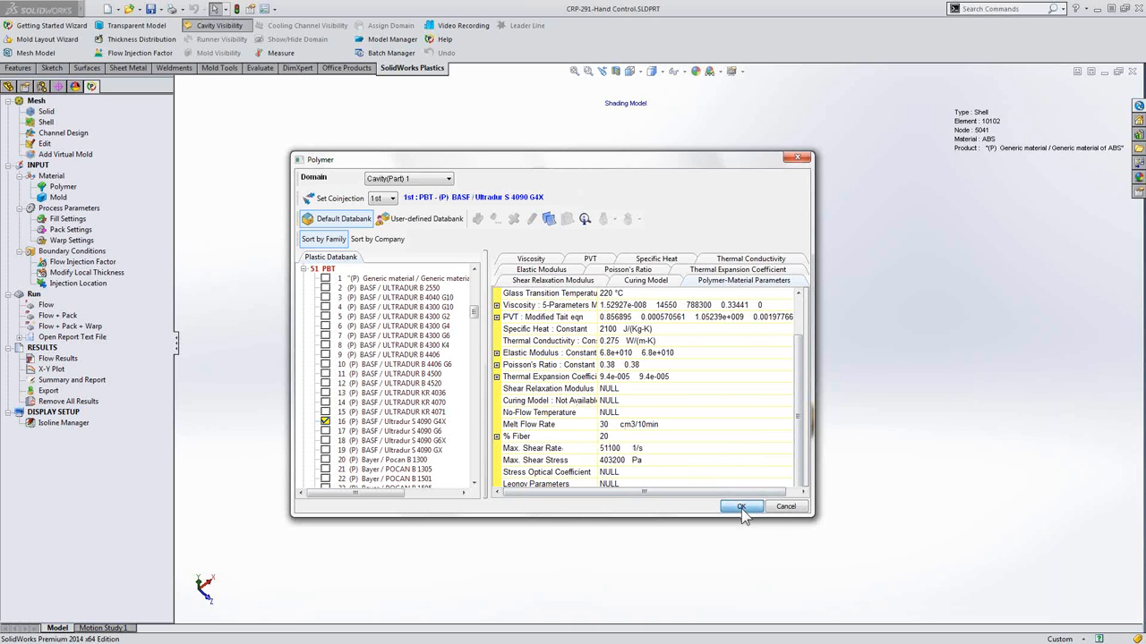
click(741, 506)
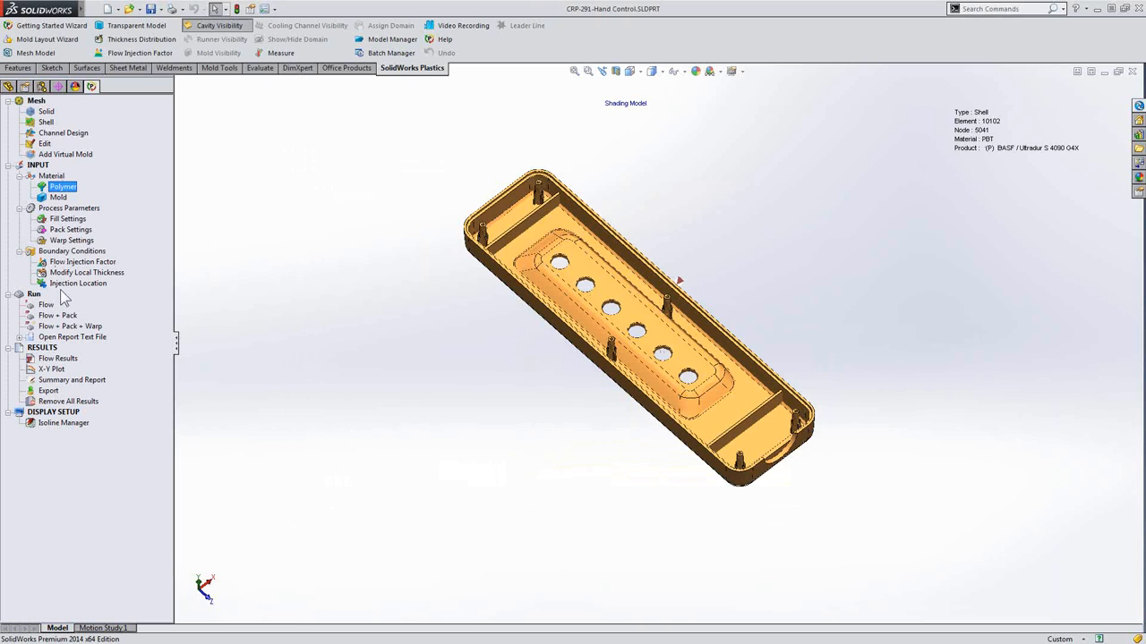
mouse_move(62, 219)
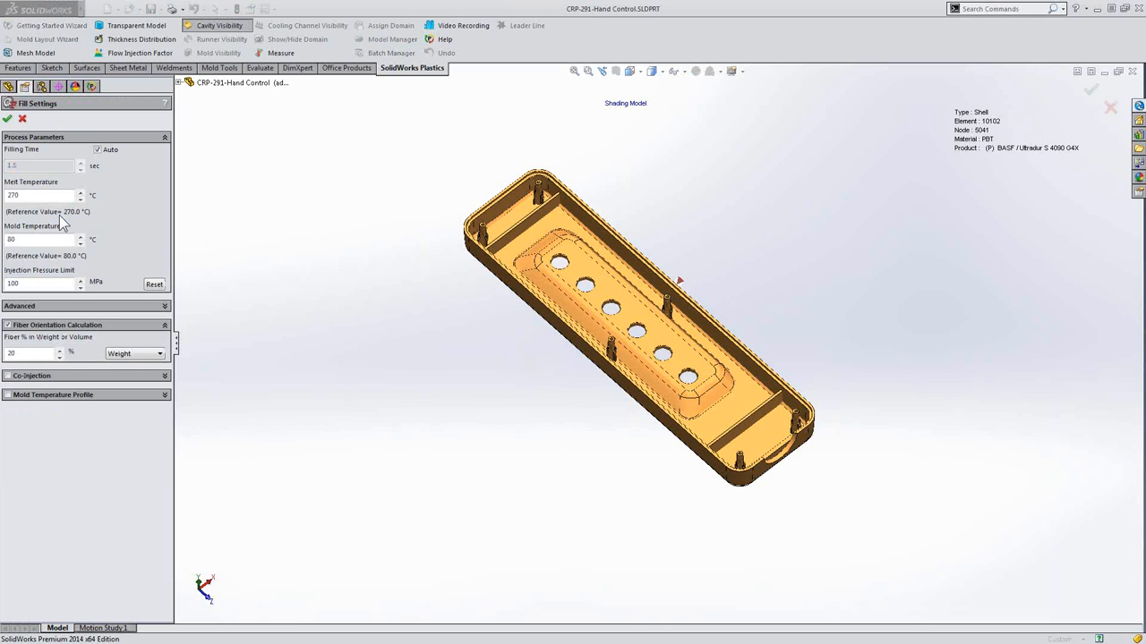
mouse_move(83, 379)
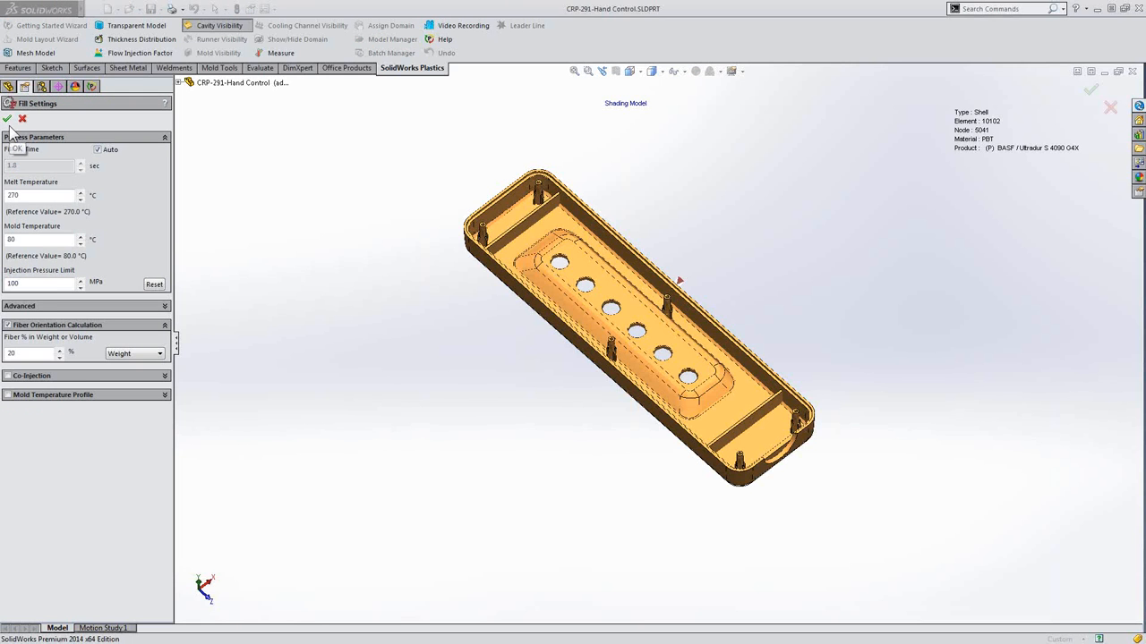
Step: Confirm fill settings with fiber orientation calculation at 20% fiber by weight
click(7, 118)
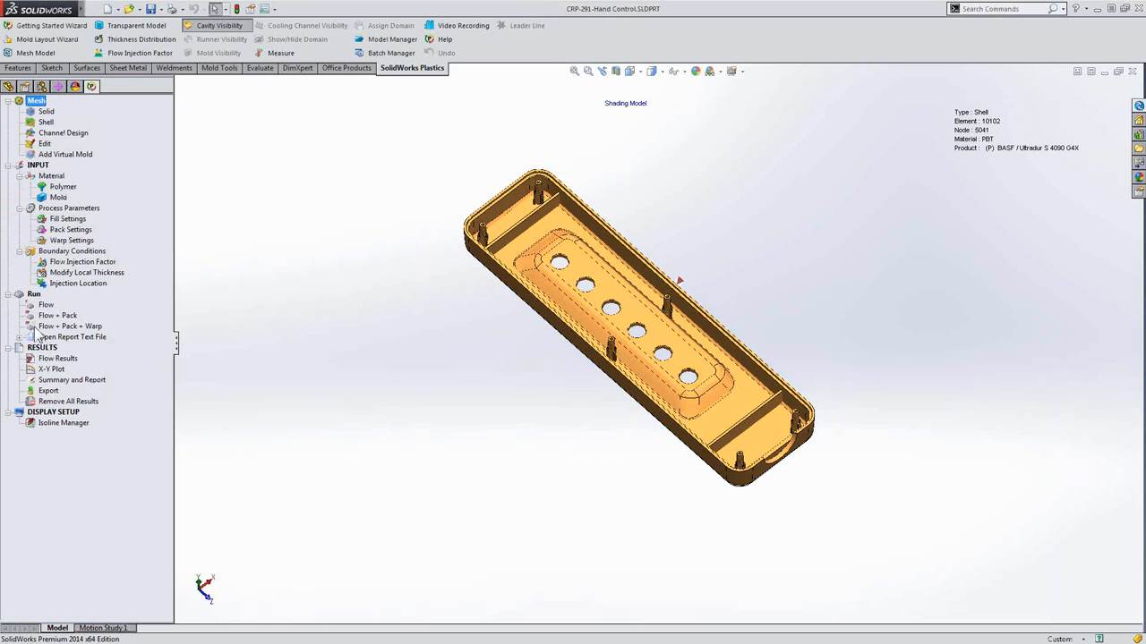
Step: Reopen the flow results for the PBT housing
click(58, 358)
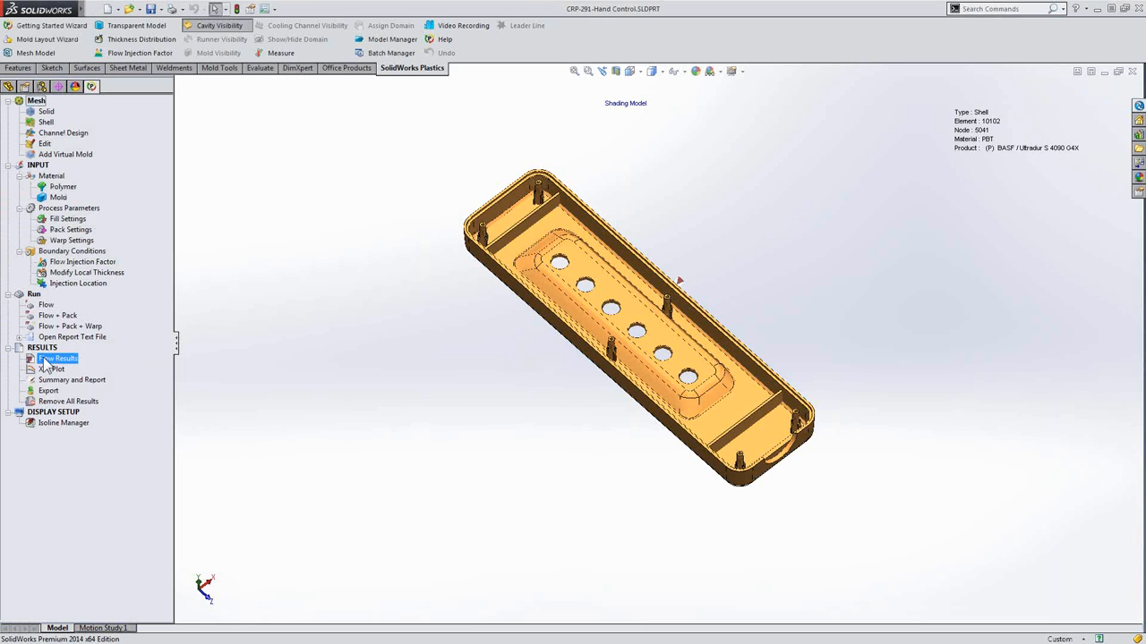
double_click(58, 358)
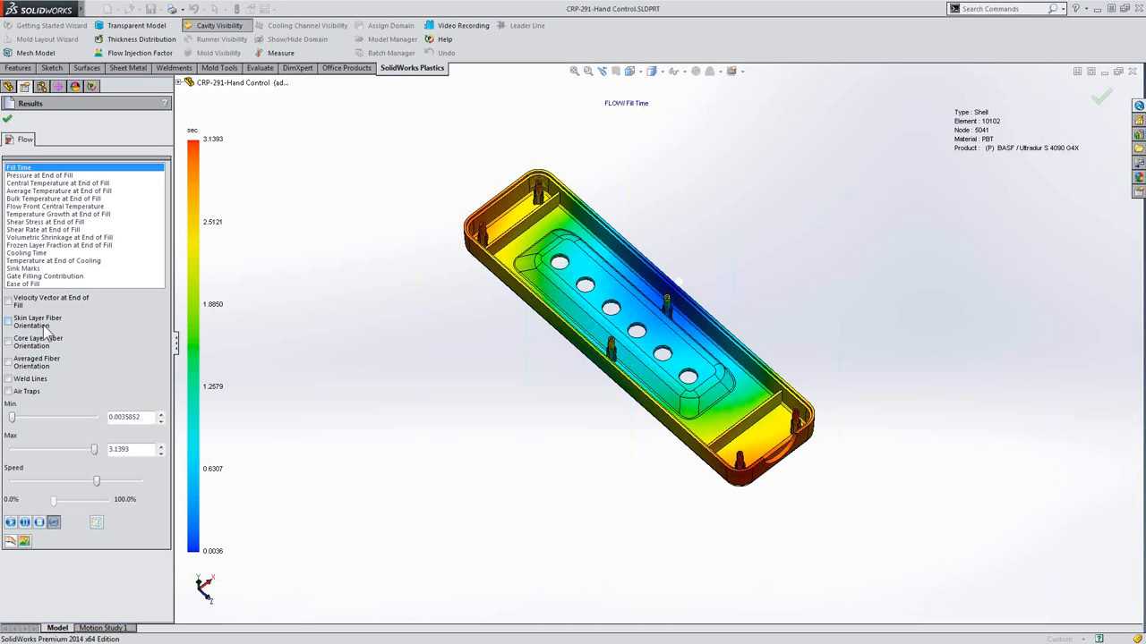
Step: Show skin layer, core layer and averaged fiber orientation vectors on the housing
click(7, 322)
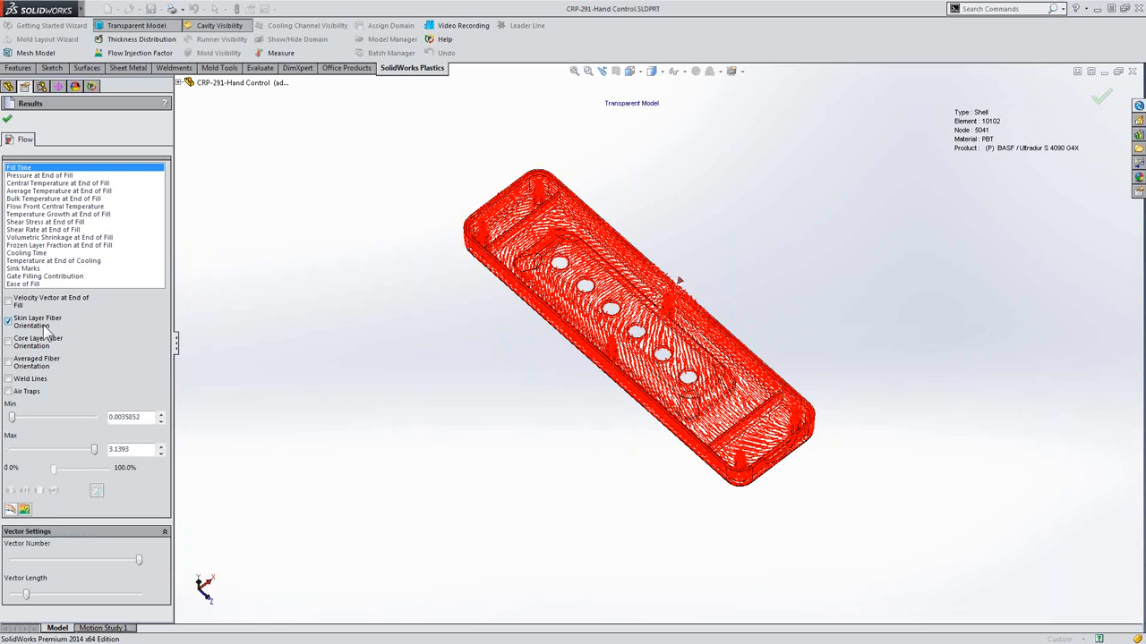
click(7, 340)
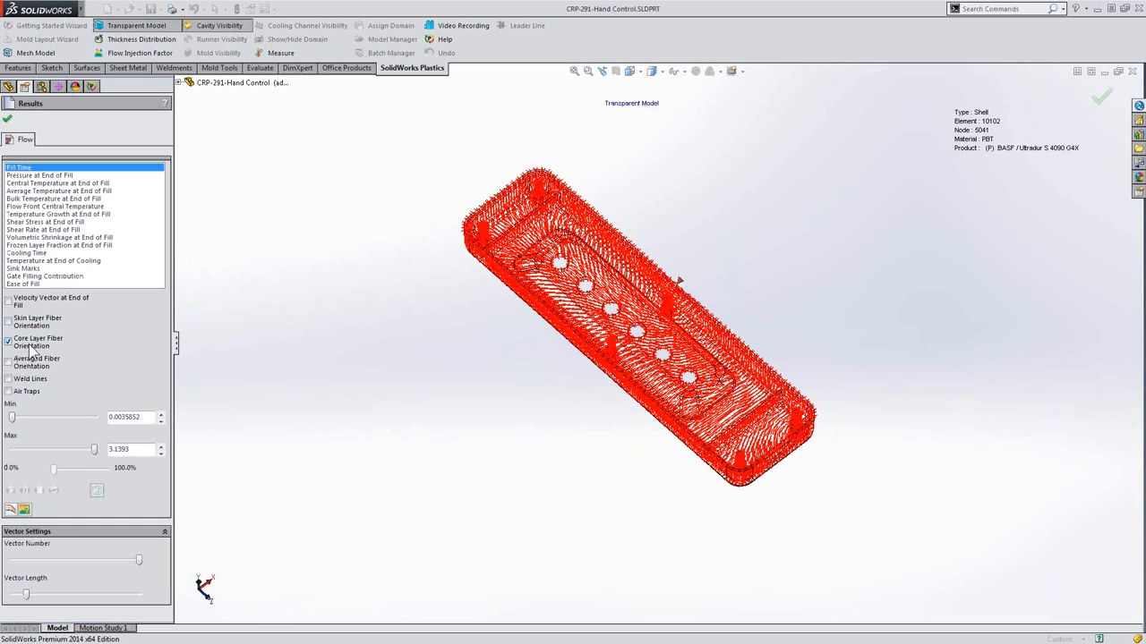
click(7, 361)
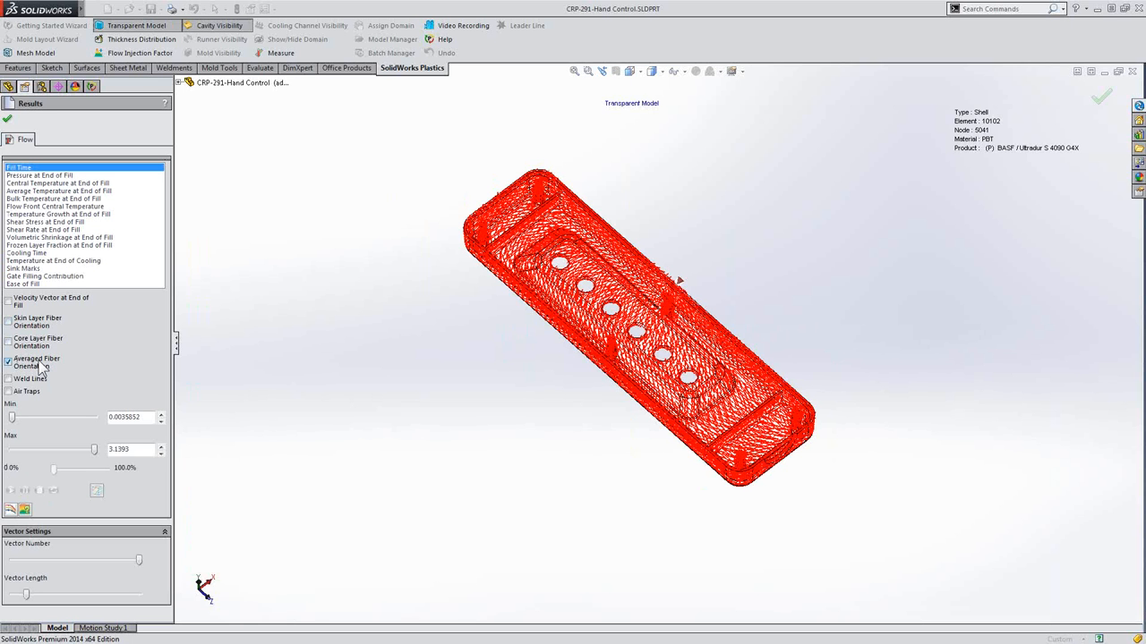